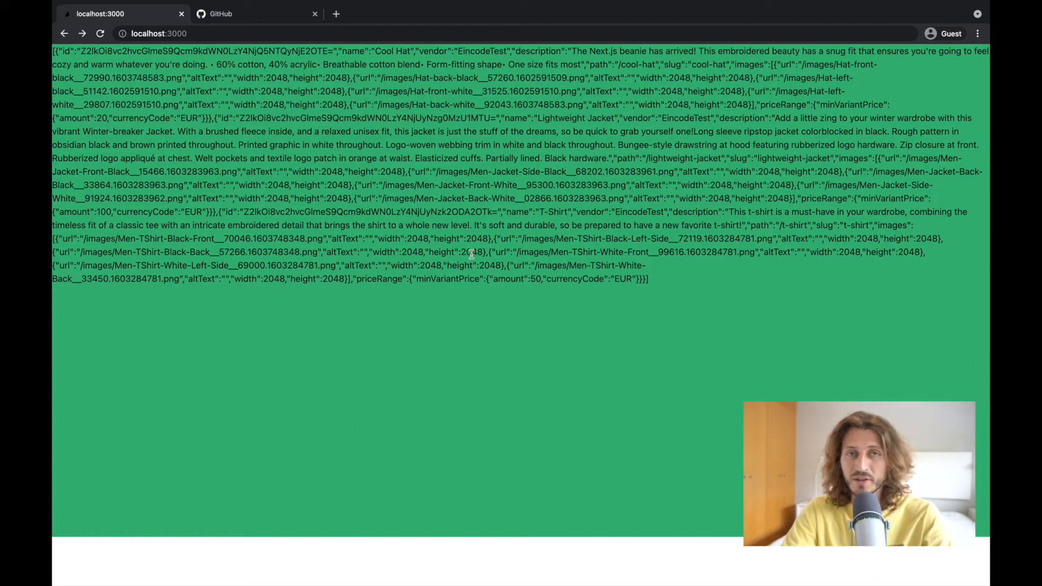
mouse_move(538, 577)
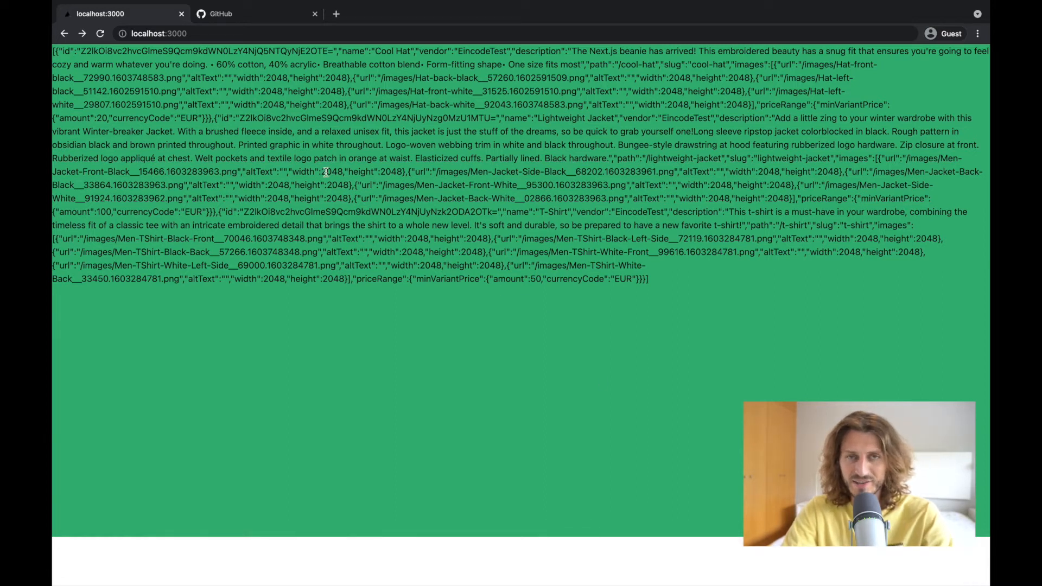
mouse_move(543, 232)
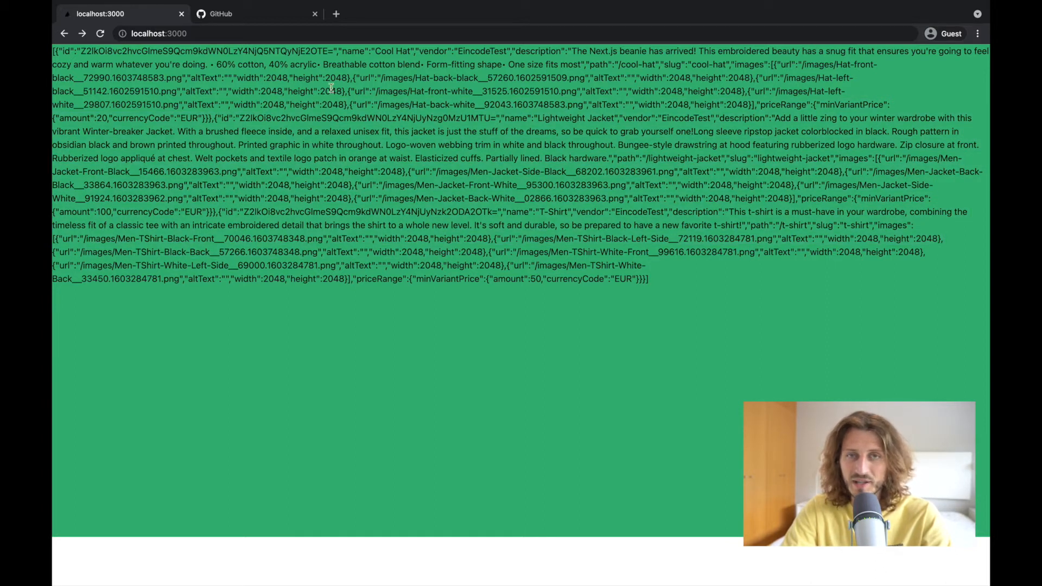
mouse_move(570, 564)
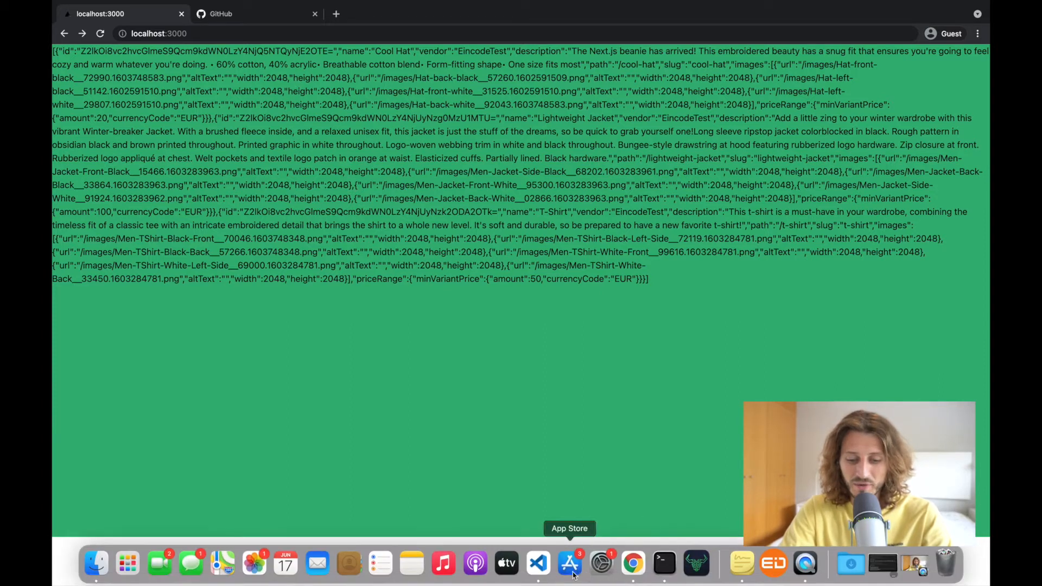
Show Layout.tsx with its Layout.module.css import and reveal the root config files in the Explorer.
click(538, 564)
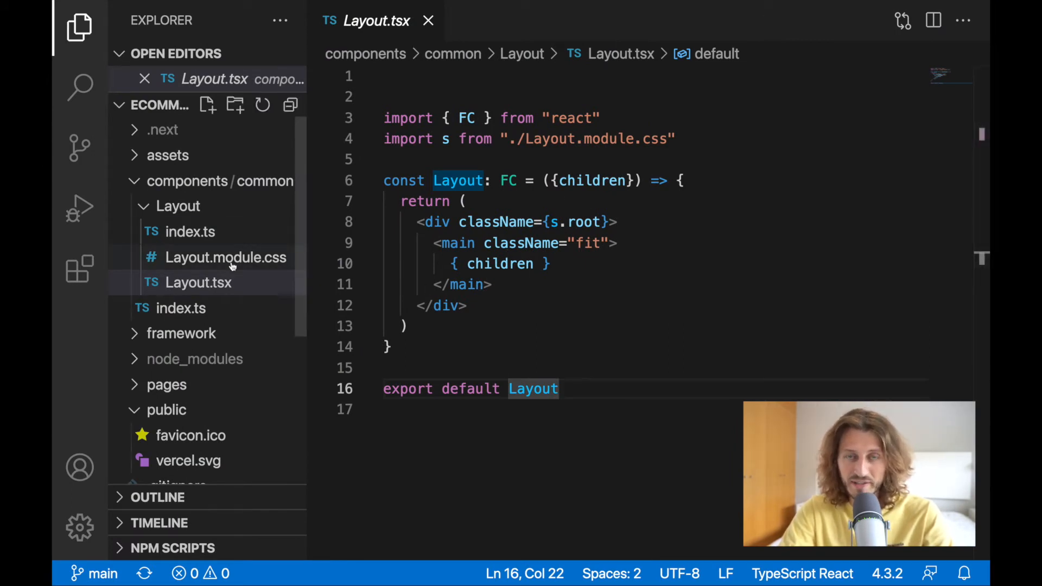
click(676, 139)
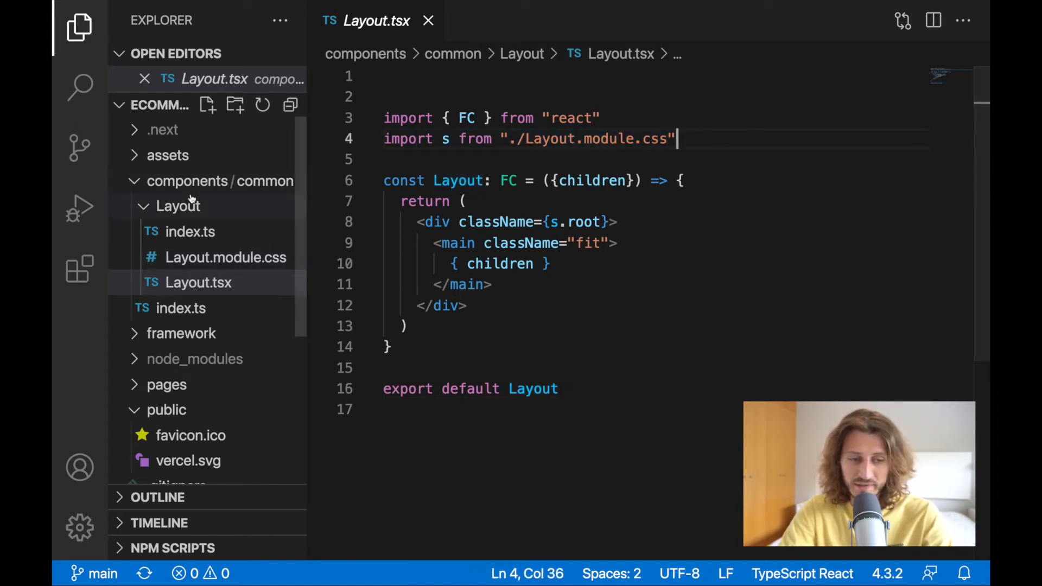
scroll(down, 3)
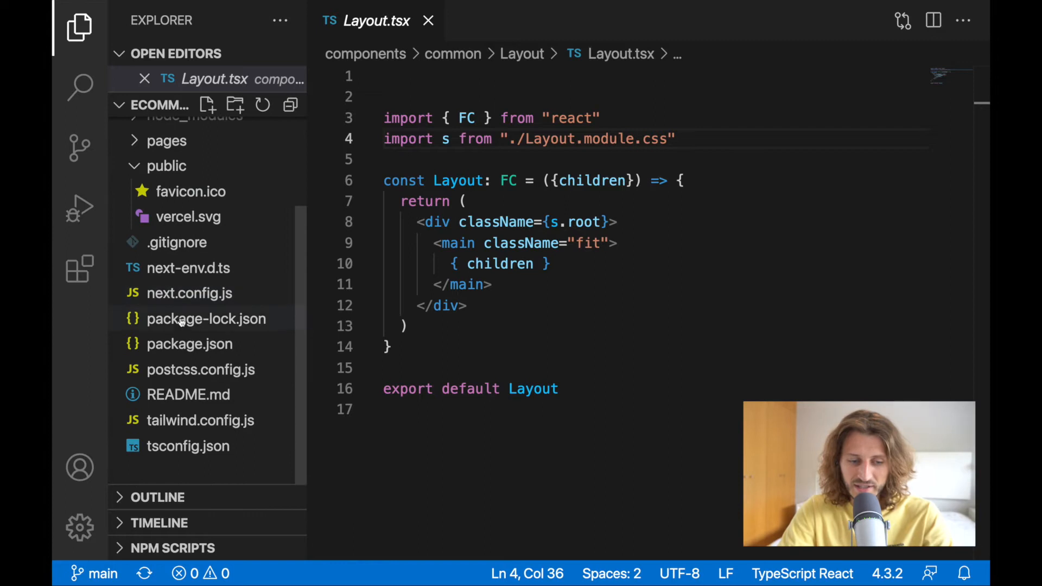
Open tailwind.config.js and review the theme colours mapped to CSS variables (primary, accents, violet).
click(199, 420)
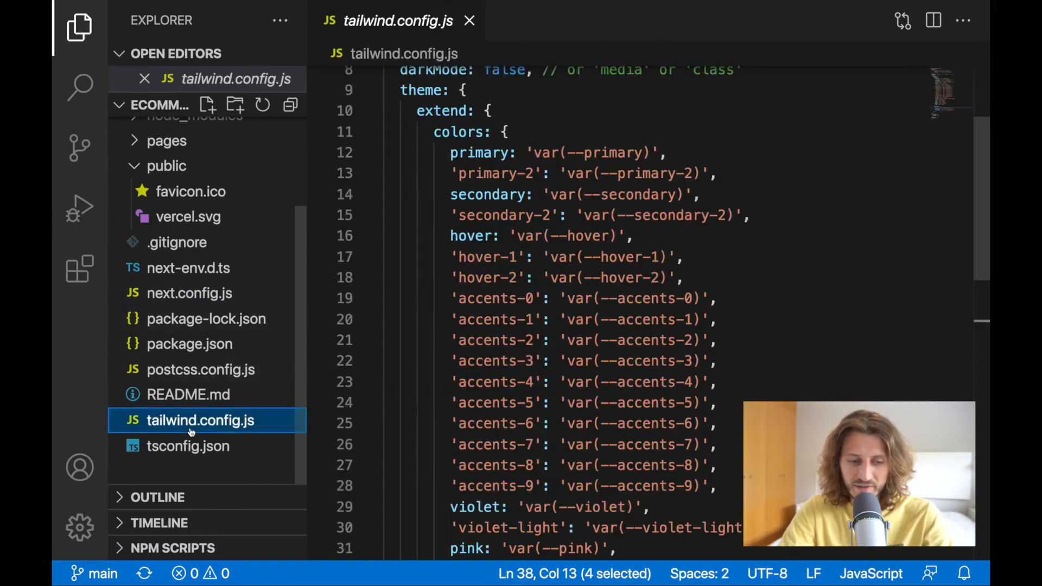
scroll(up, 3)
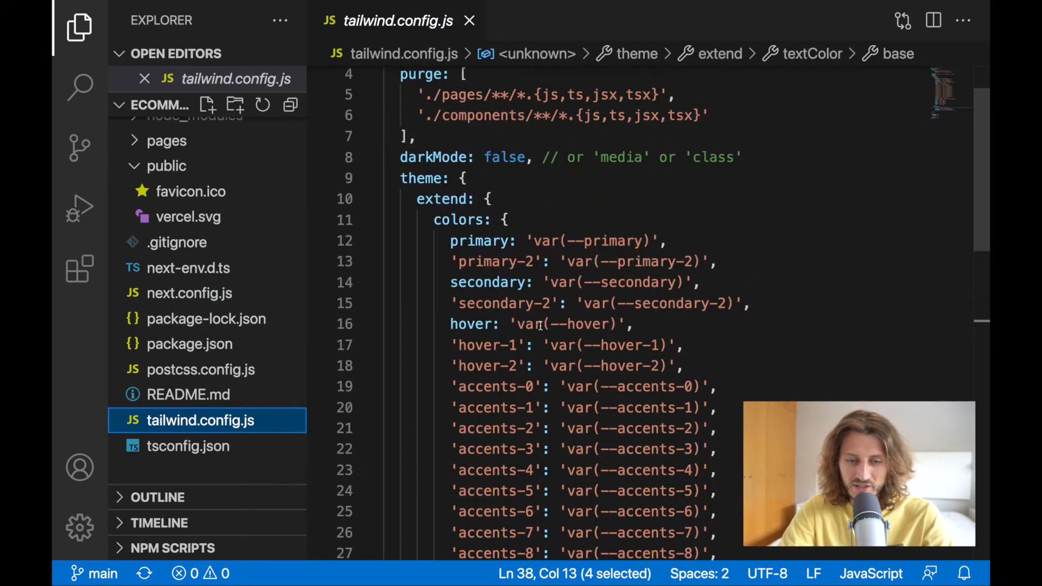
scroll(down, 3)
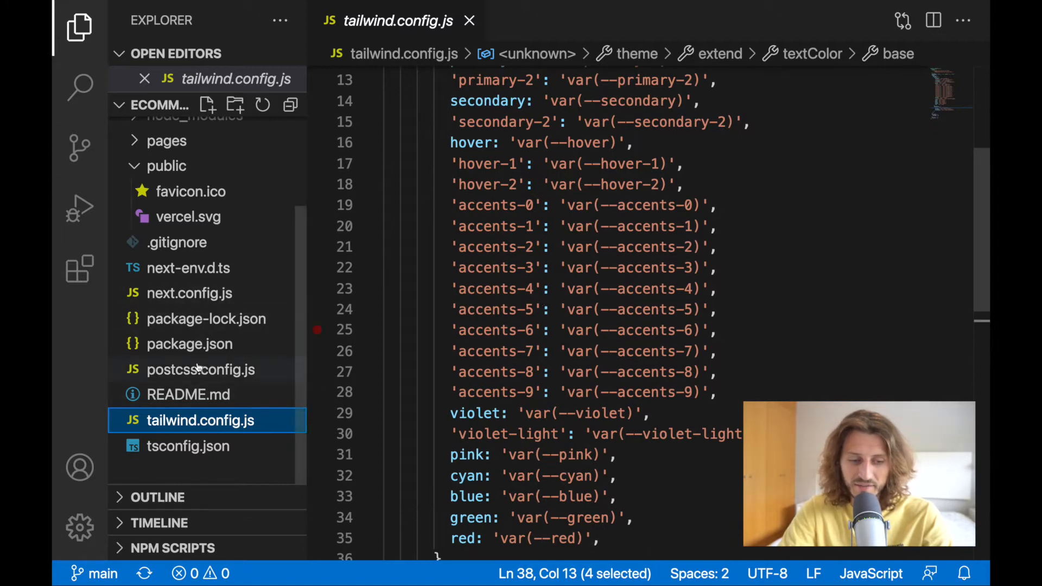
Open postcss.config.js with its tailwindcss and autoprefixer plugins and expand components/common.
click(201, 369)
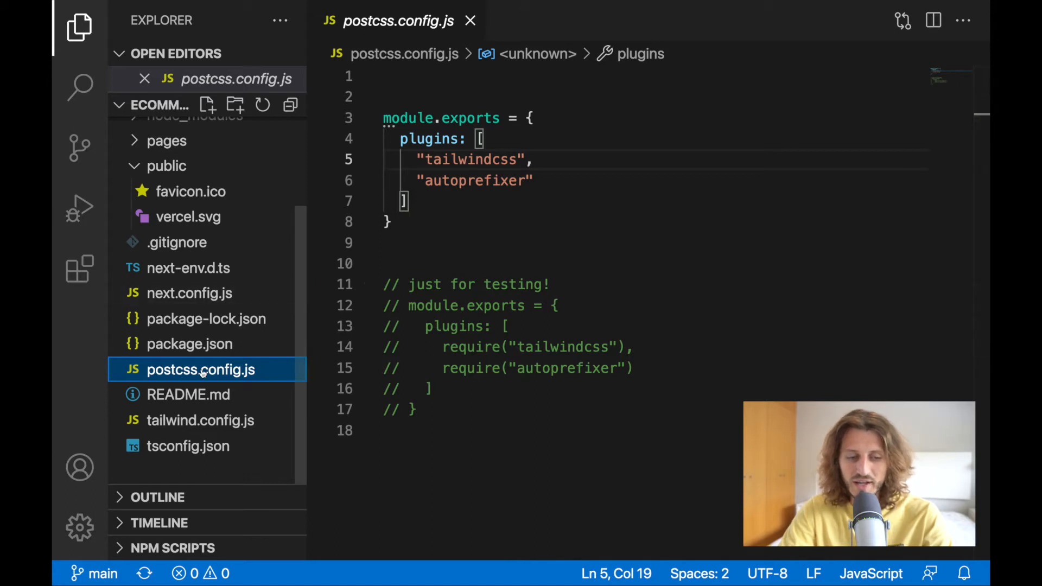
mouse_move(201, 370)
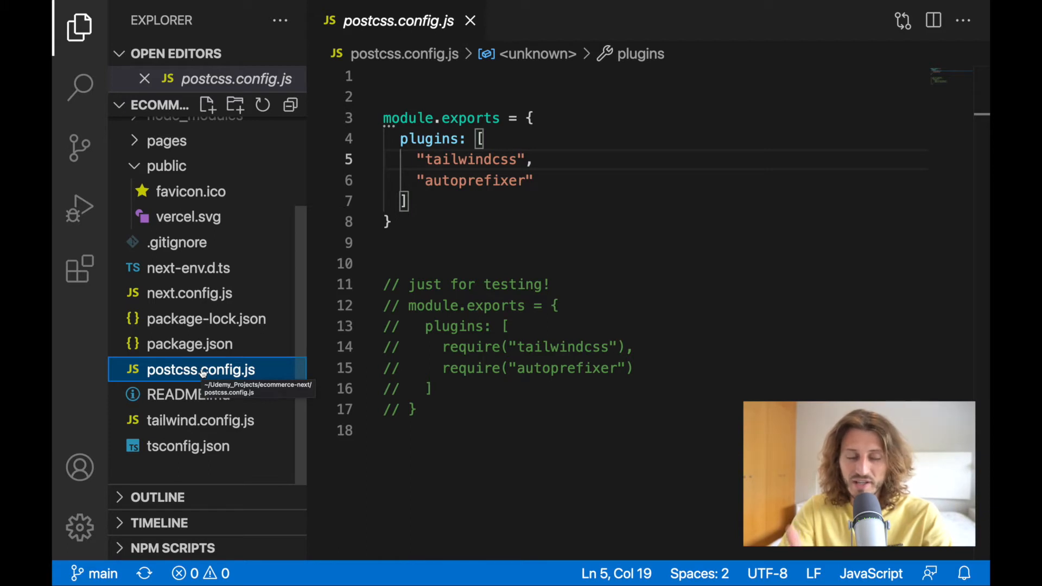
scroll(up, 3)
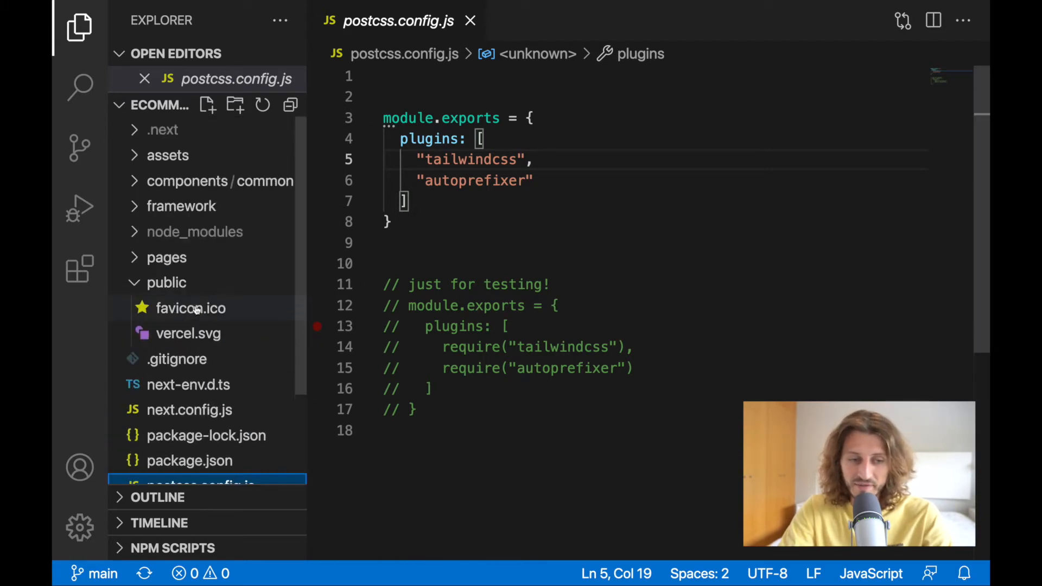
click(219, 181)
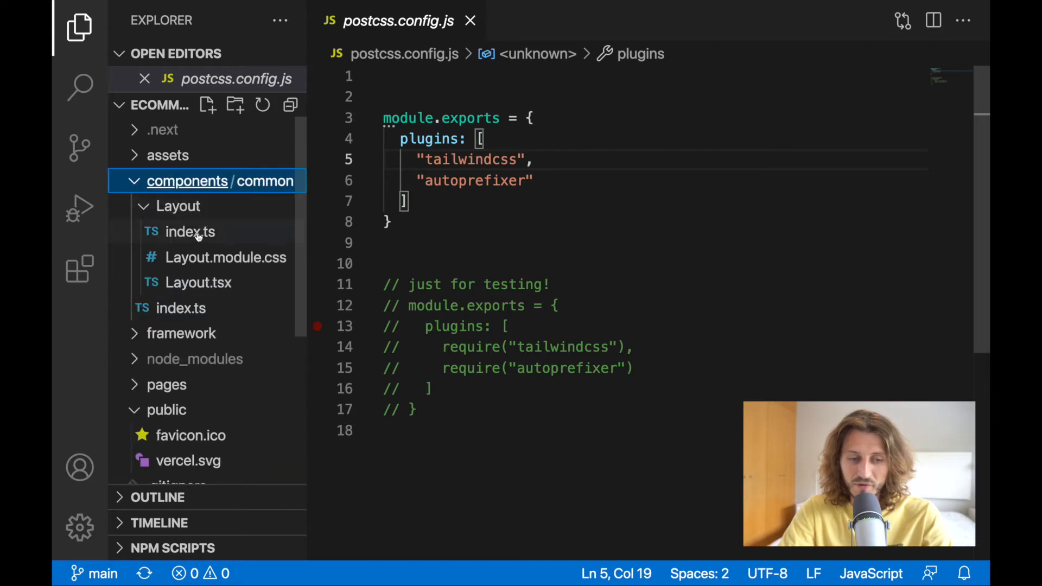
mouse_move(226, 258)
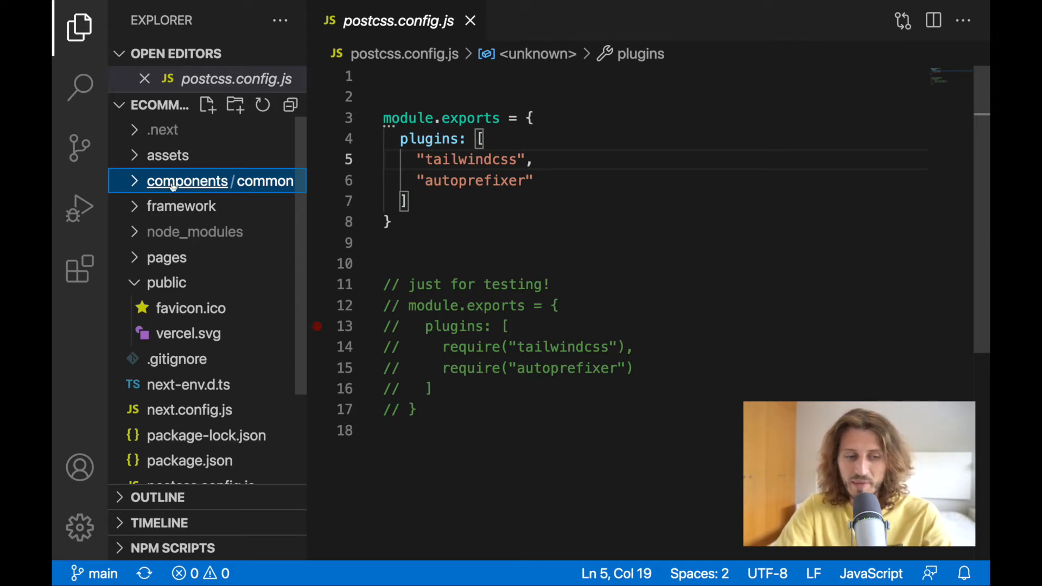
Switch to the localhost:3000 page showing the raw product JSON on a green background.
click(180, 206)
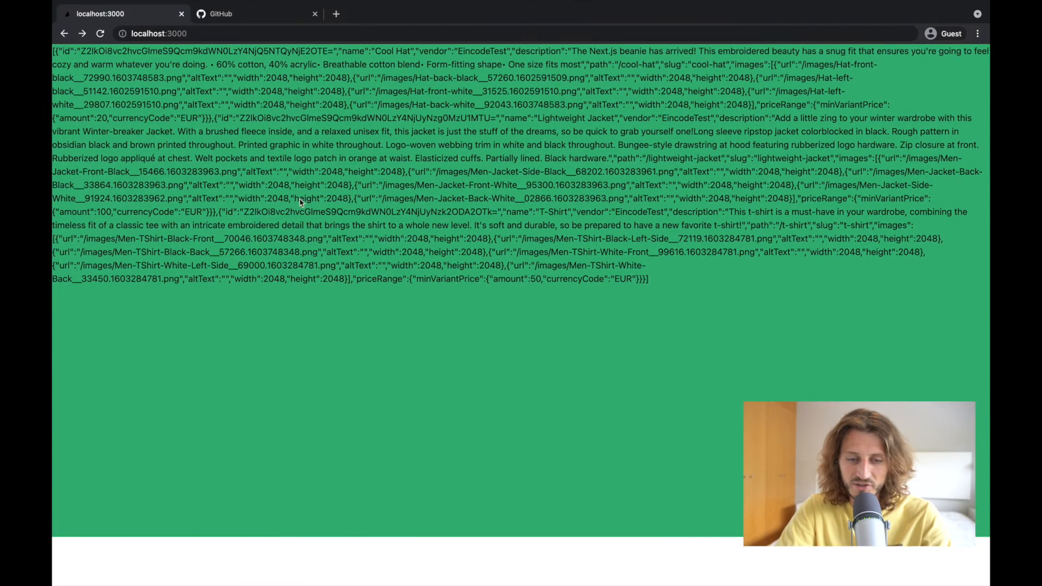
mouse_move(417, 236)
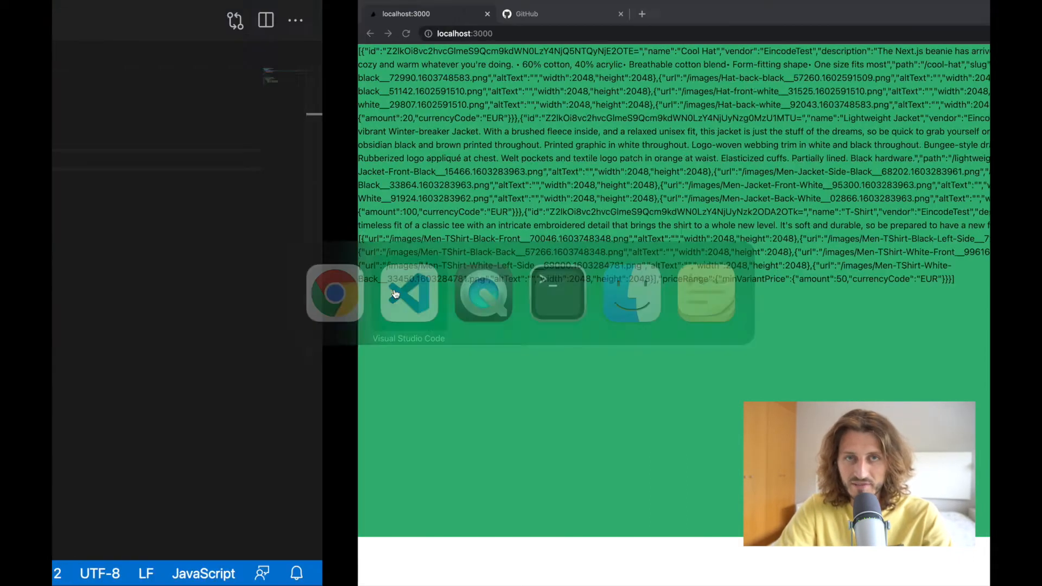
Expand framework/shopify/product and open get-all-products.ts with its getAllProducts fetcher.
click(409, 296)
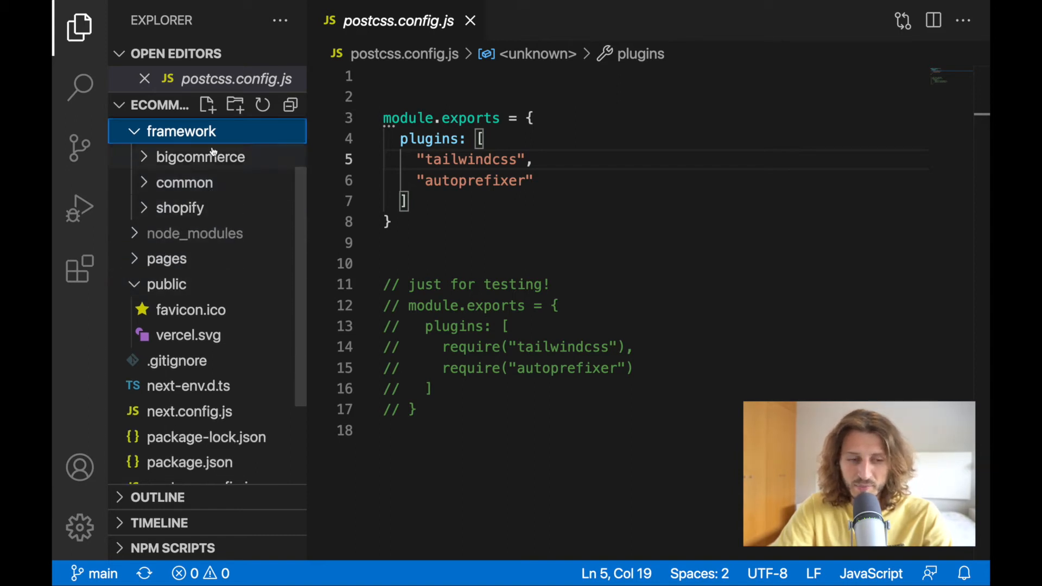
click(180, 207)
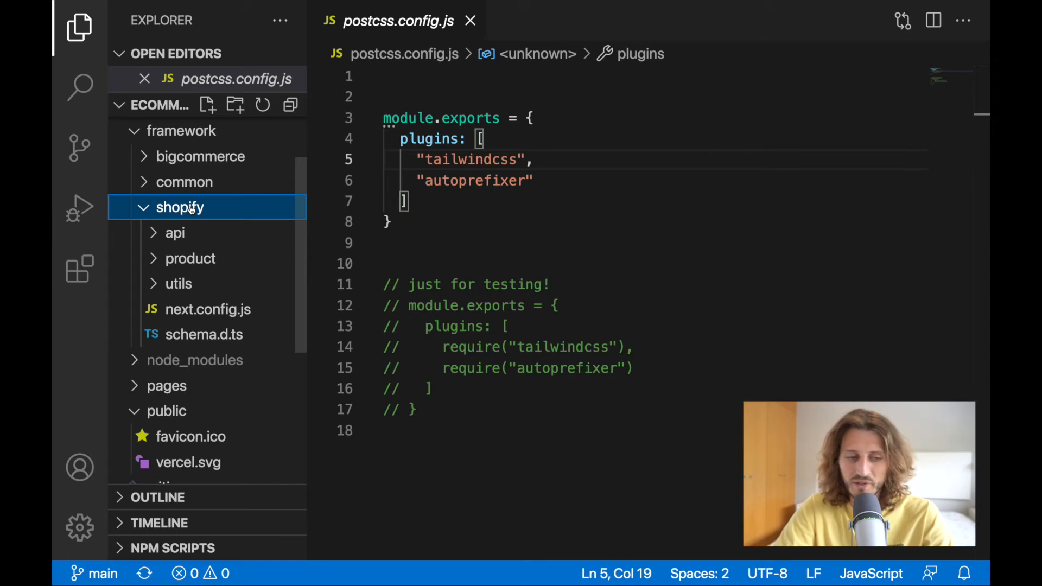
mouse_move(196, 201)
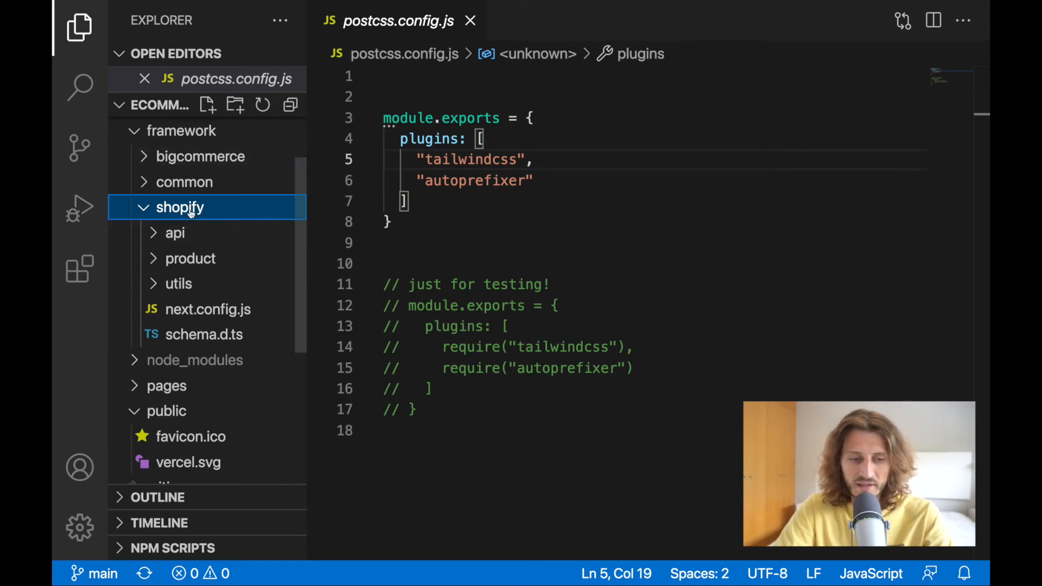
click(190, 258)
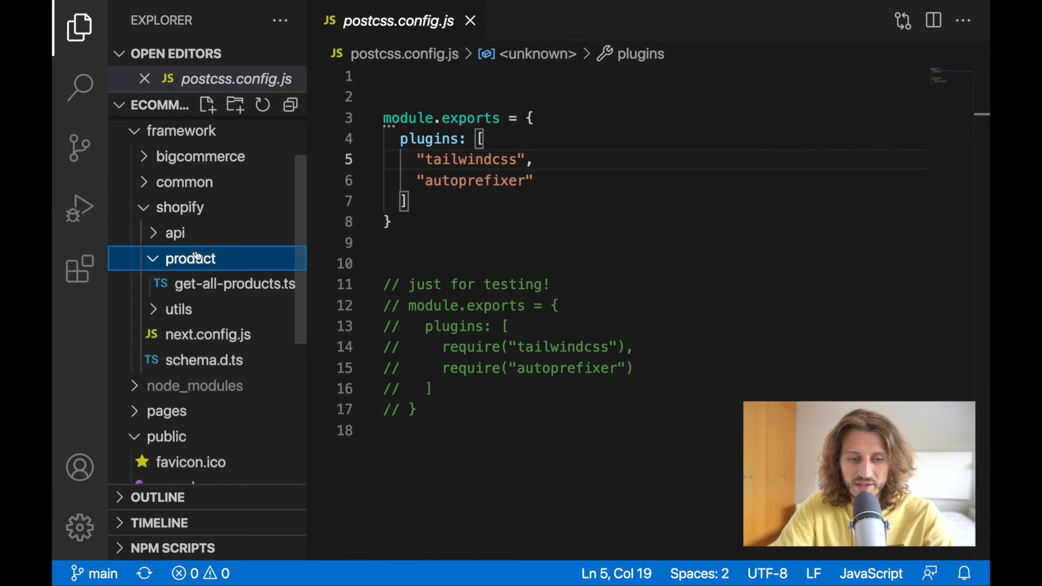
click(234, 283)
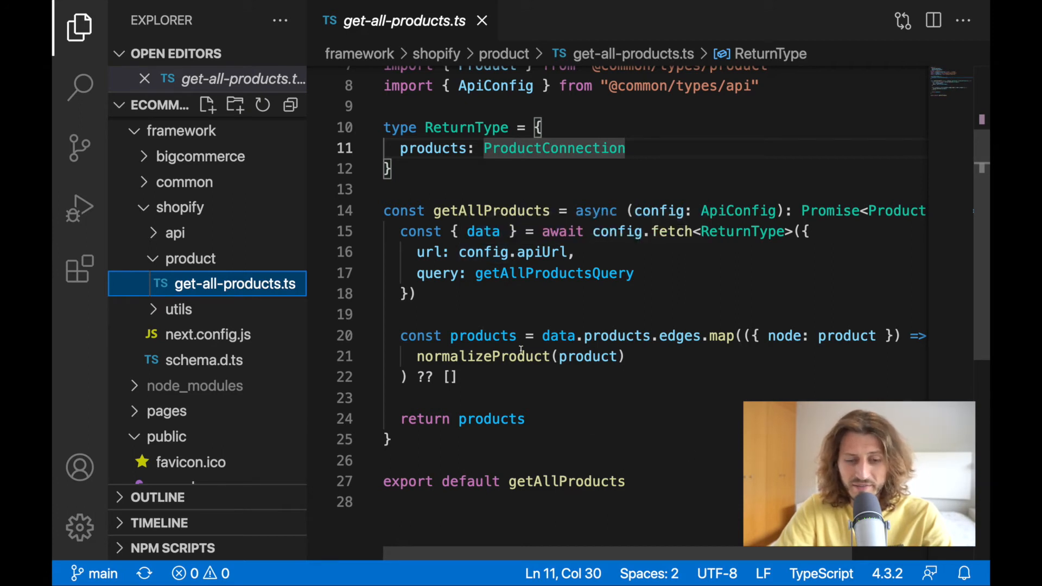
View the Shopify next.config.js, then open the framework's common config.js with its shopify_local fallback.
scroll(down, 3)
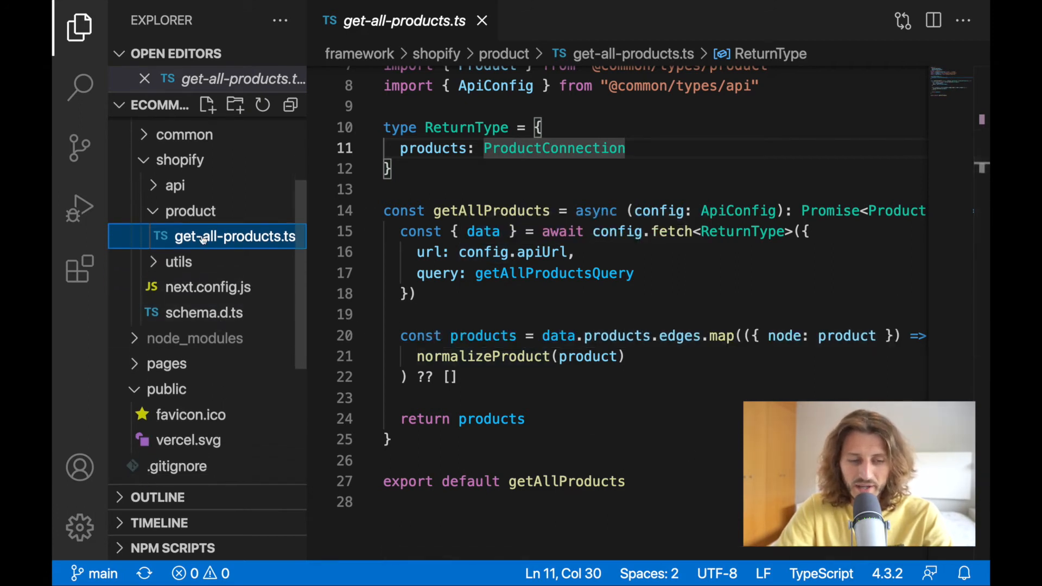
scroll(up, 3)
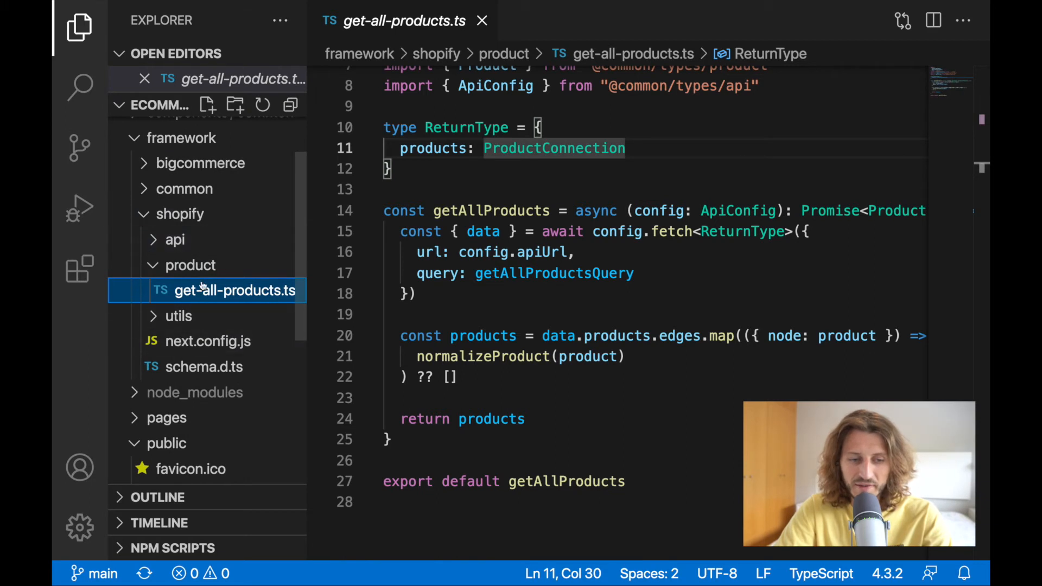
click(207, 341)
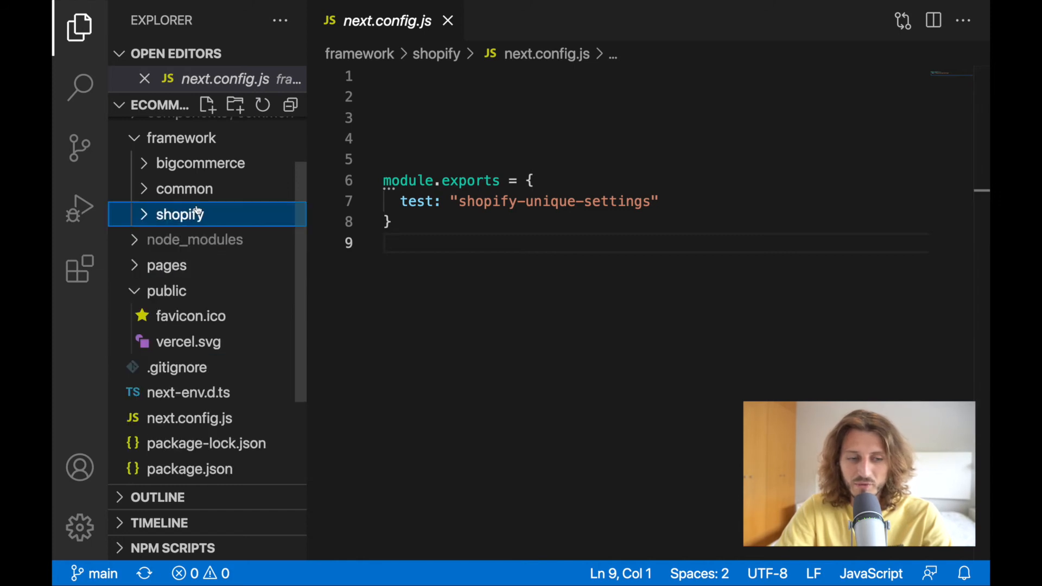
mouse_move(186, 239)
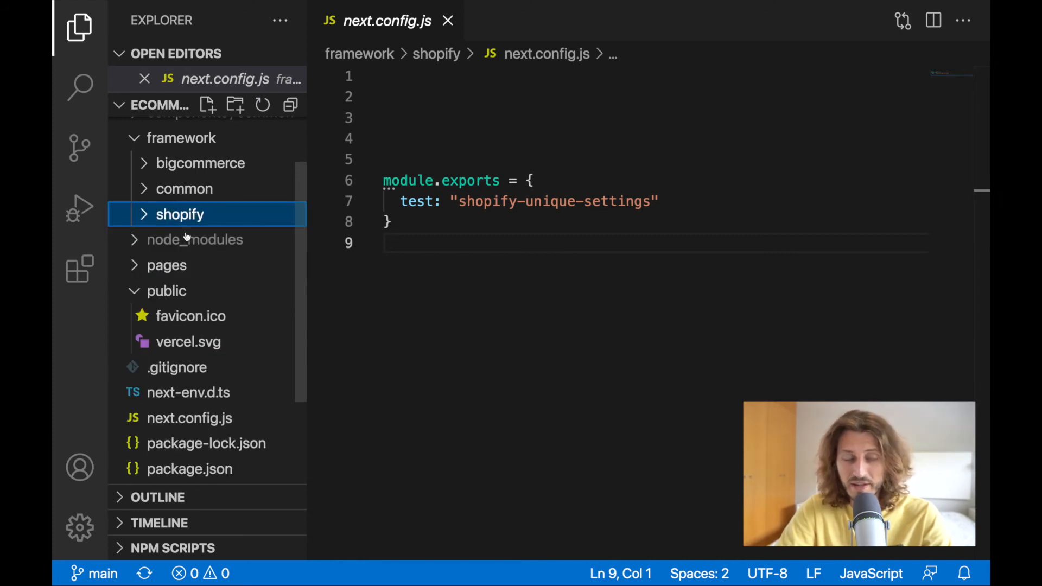
click(184, 189)
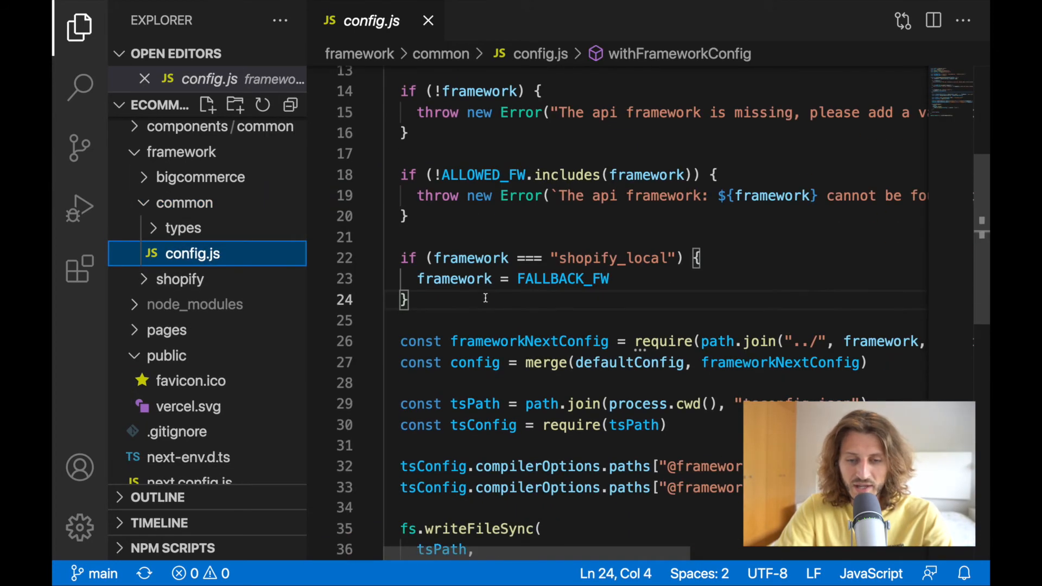
Hide the file tree and read config.js down to the tsconfig path rewriting and returned config.
scroll(up, 3)
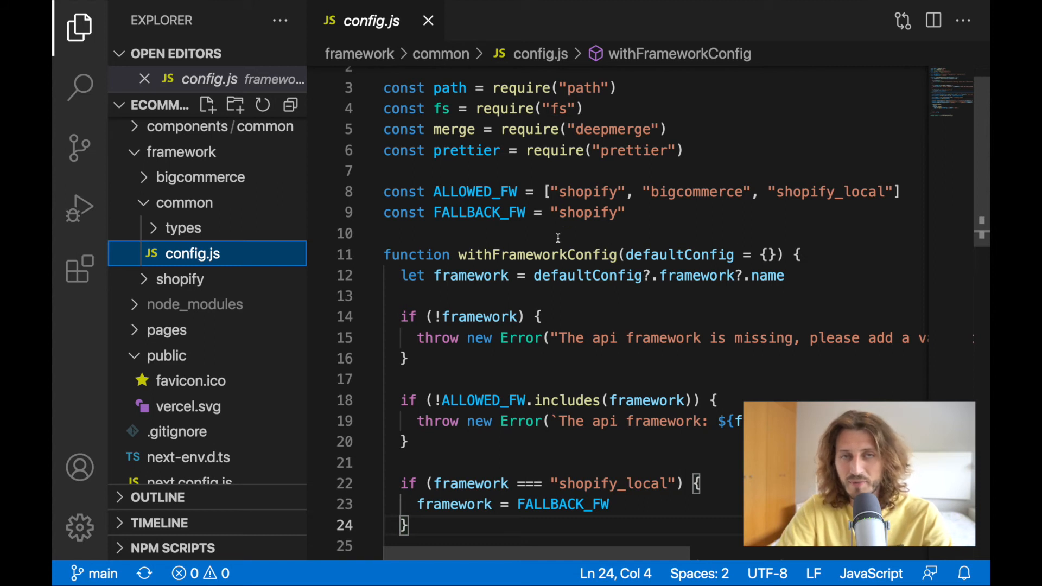
scroll(down, 3)
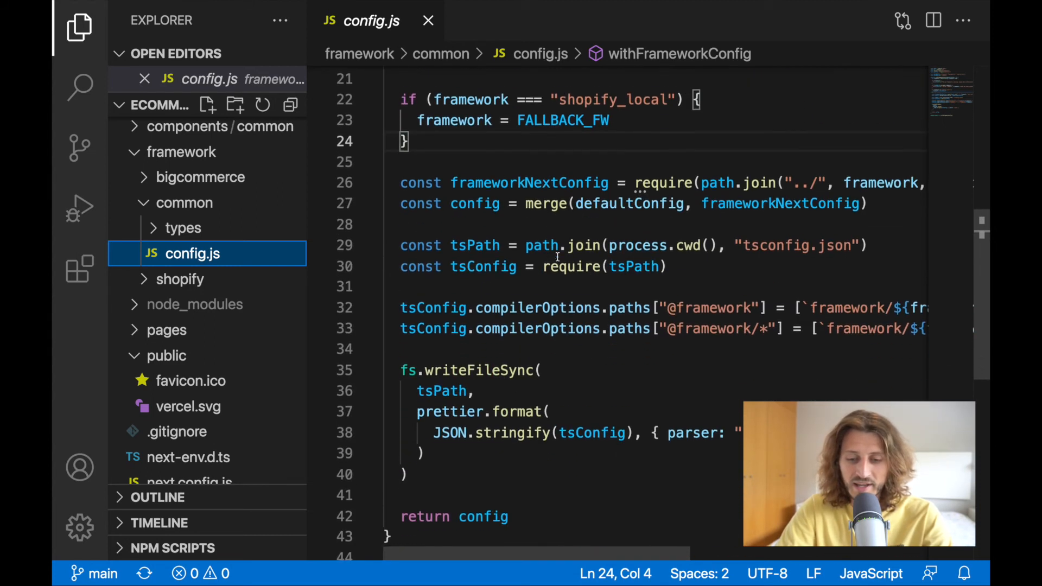
scroll(up, 3)
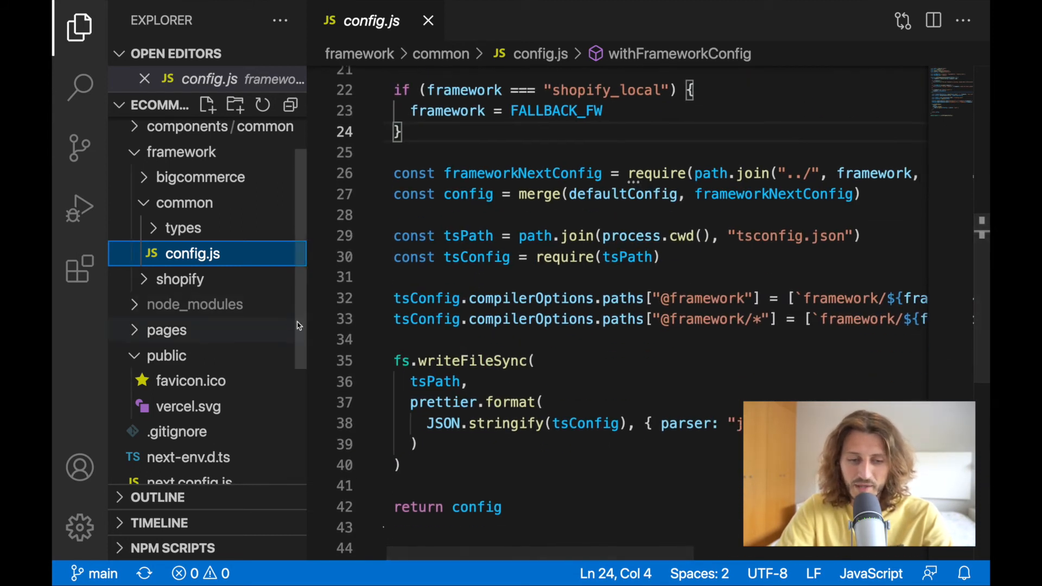
click(79, 27)
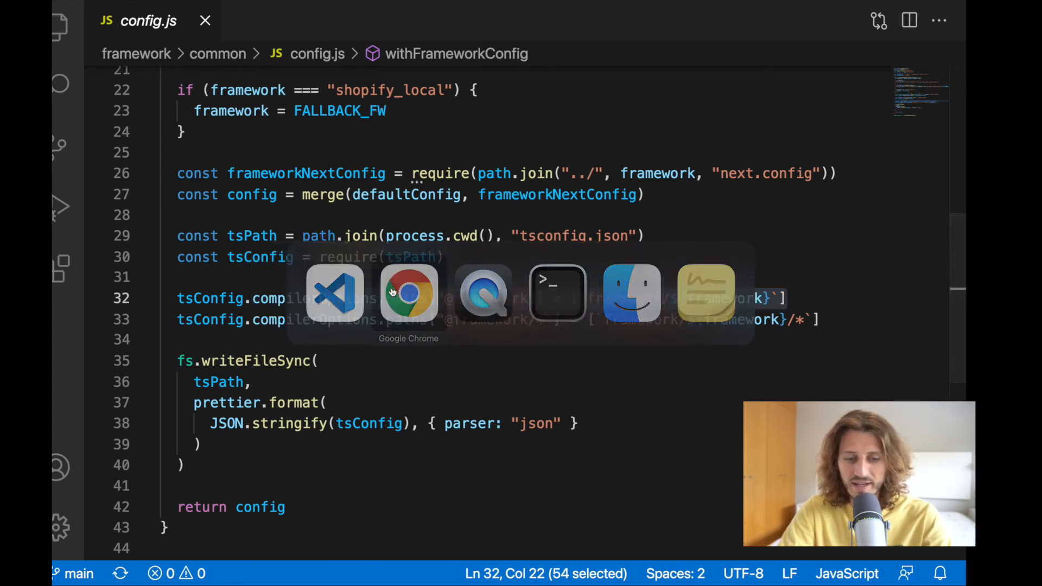
Bring Google Chrome forward on the localhost:3000 page of stringified product JSON.
click(408, 293)
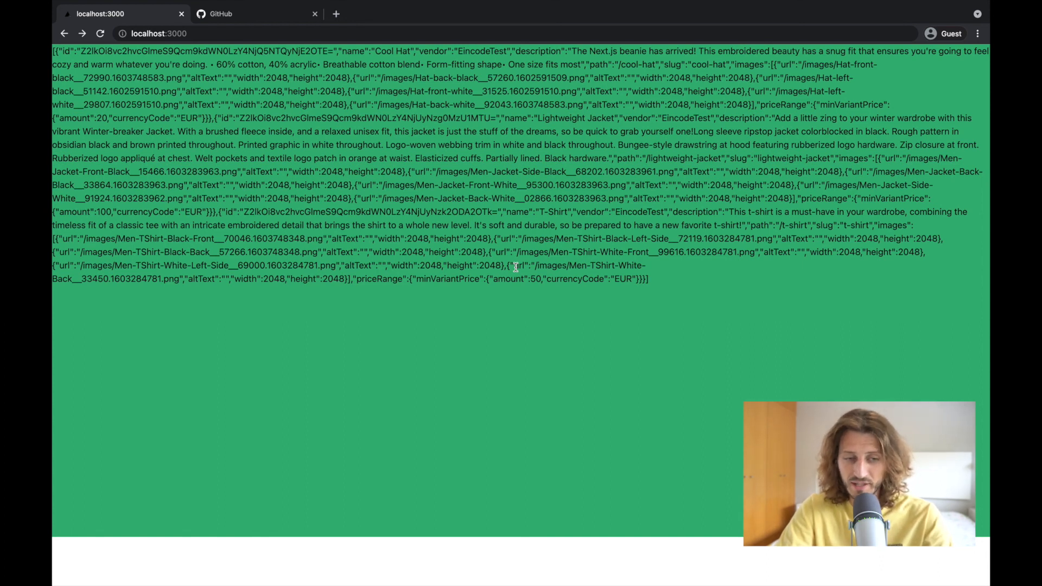
mouse_move(562, 239)
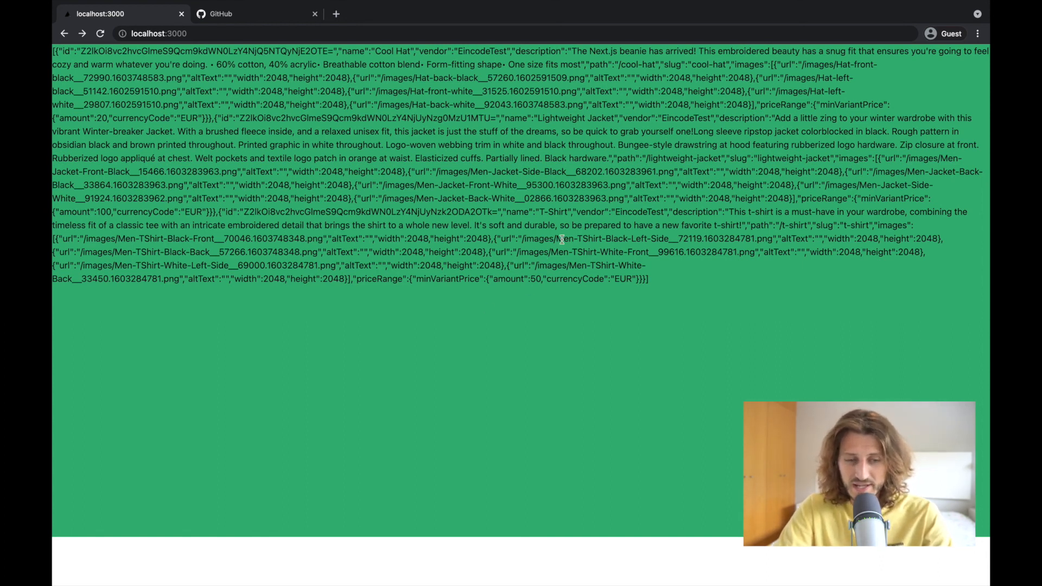